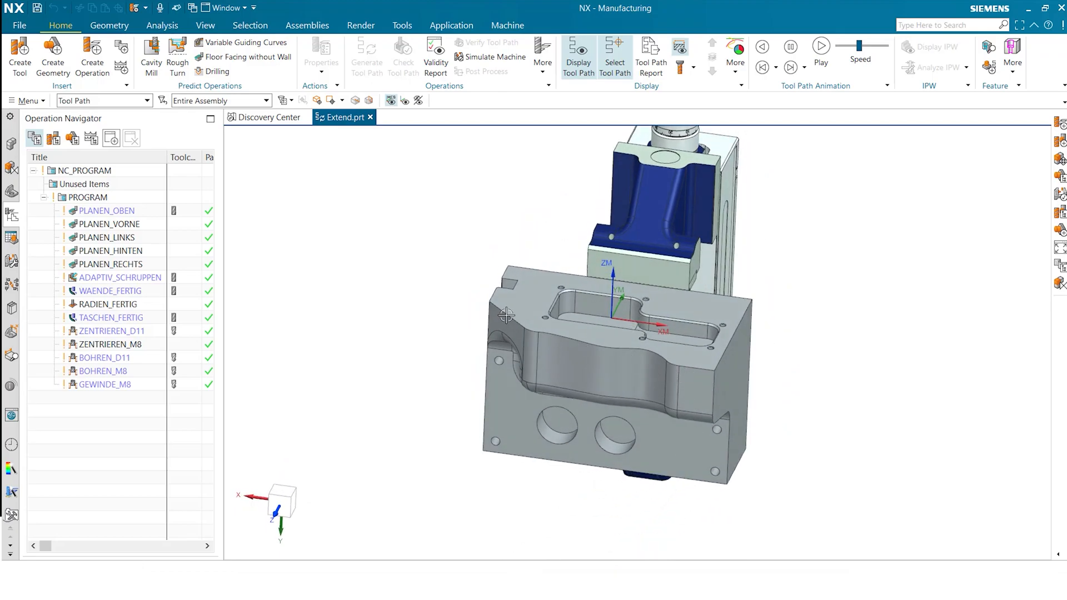
mouse_move(177, 220)
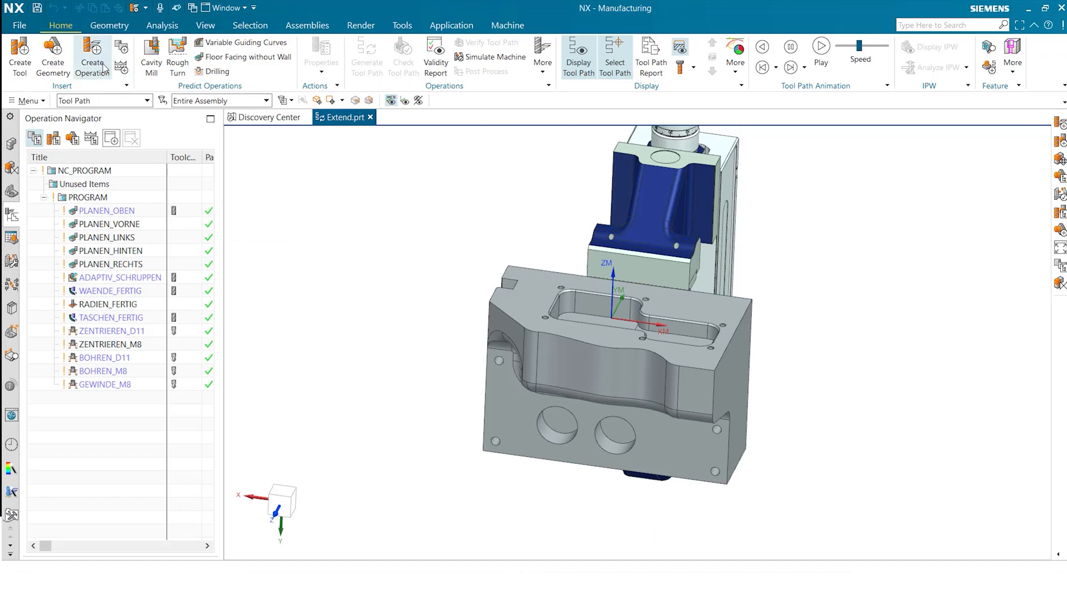
Start a new mill_planar Planar Mill operation from Create Operation
left_click(92, 53)
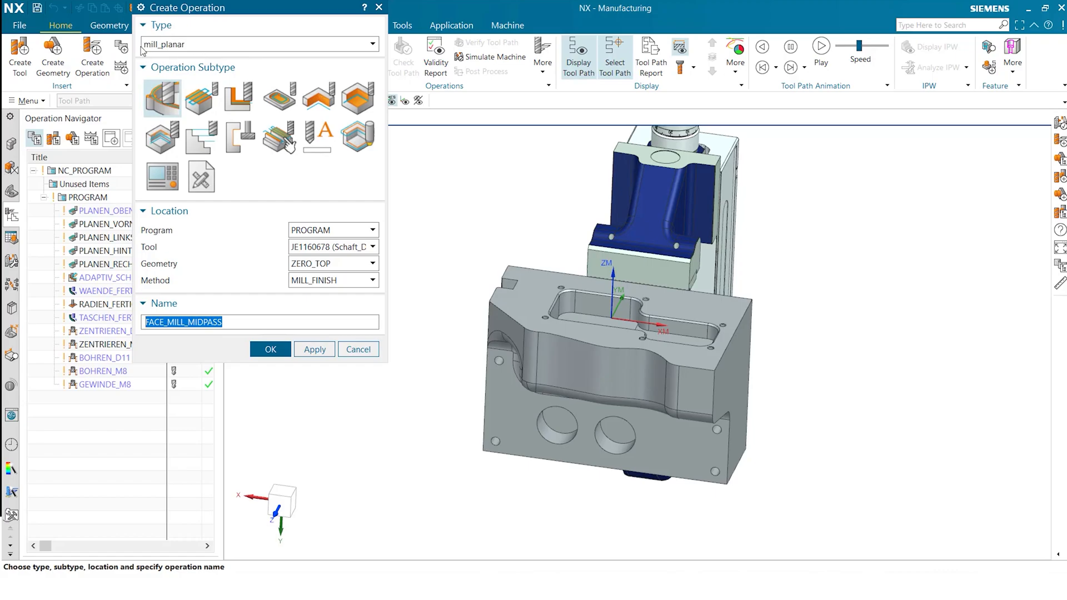
mouse_move(200, 140)
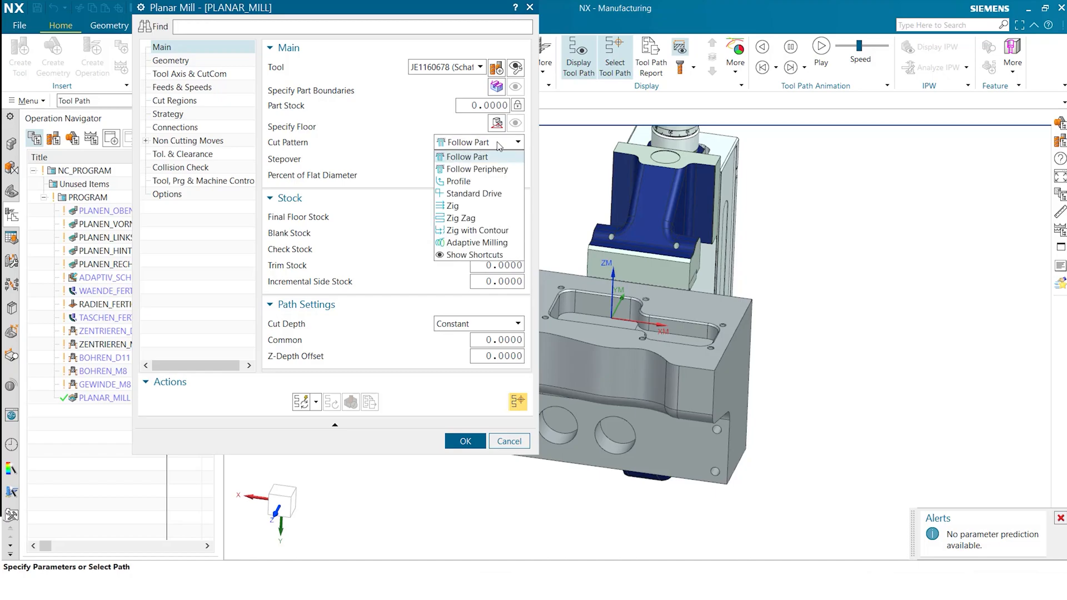
Set the Planar Mill cut pattern to Profile
left_click(455, 180)
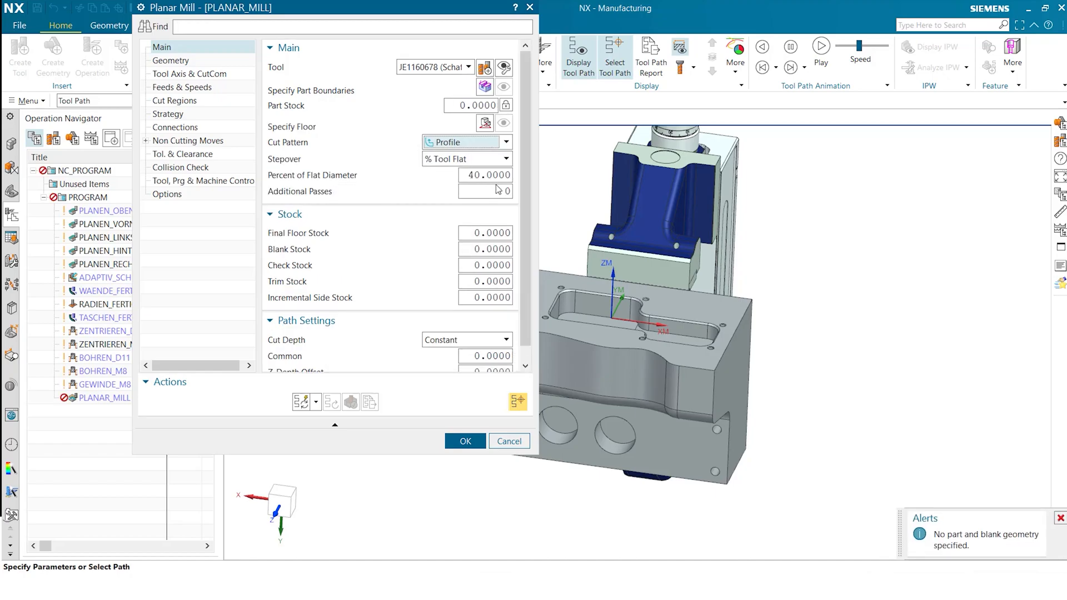
mouse_move(485, 87)
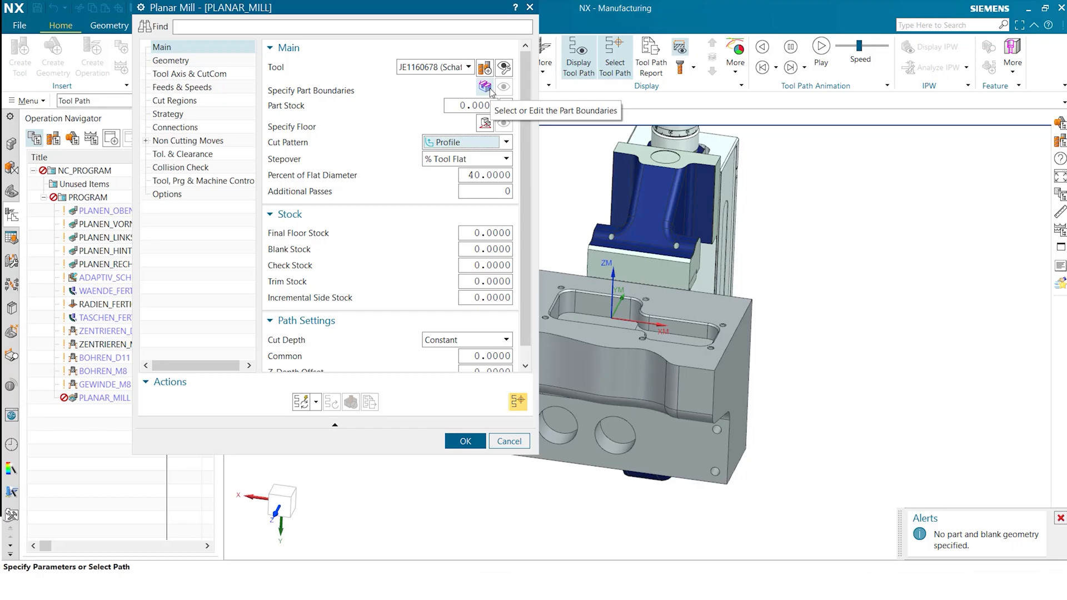
Define the part boundary from the top front edge curve chain, open, tool side left
left_click(509, 440)
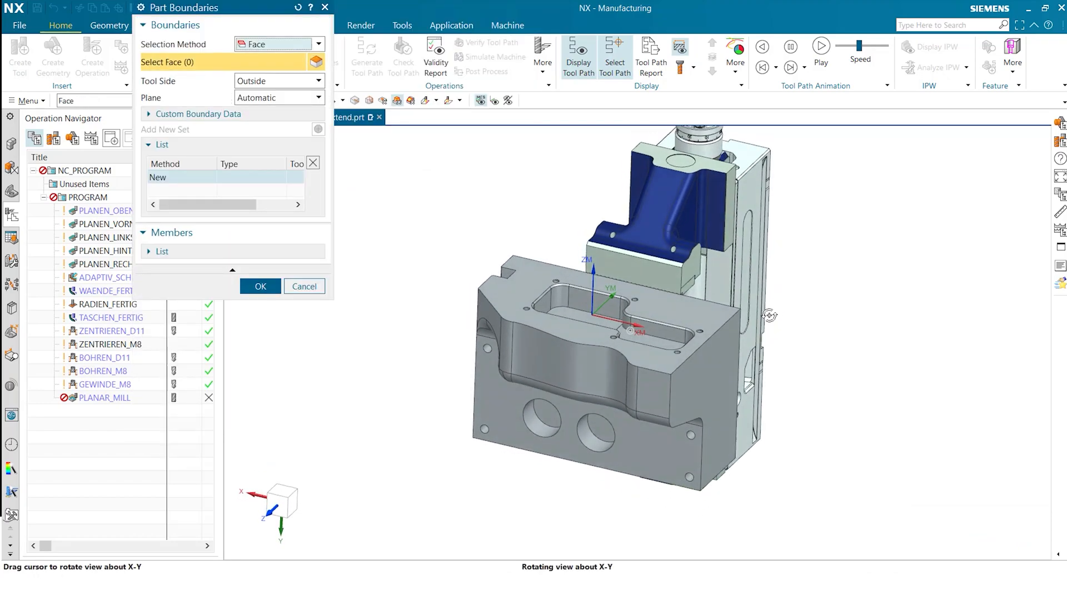
left_click(317, 44)
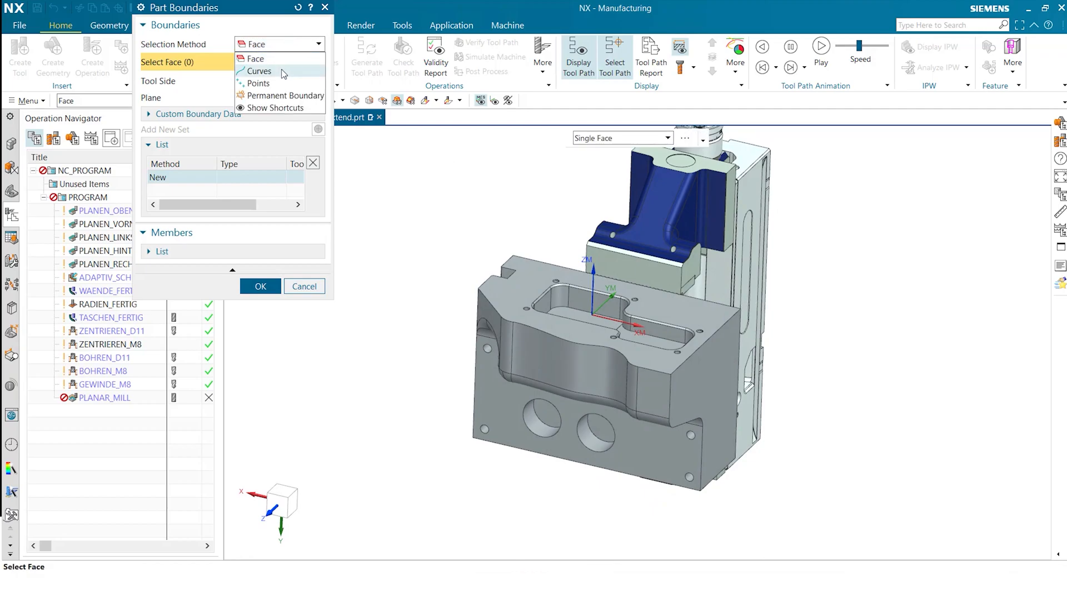
mouse_move(258, 69)
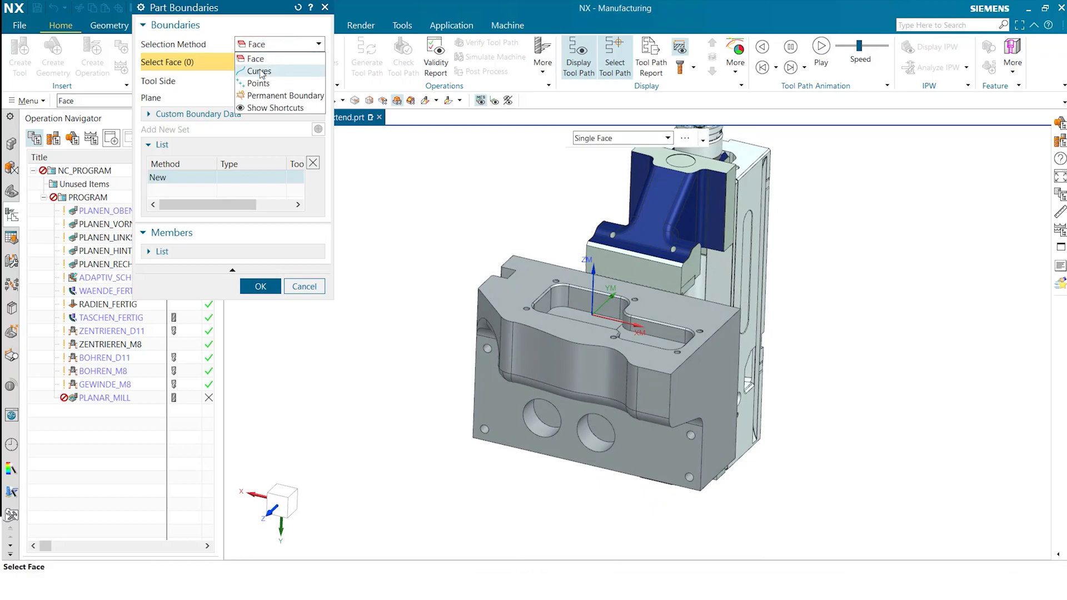
left_click(260, 71)
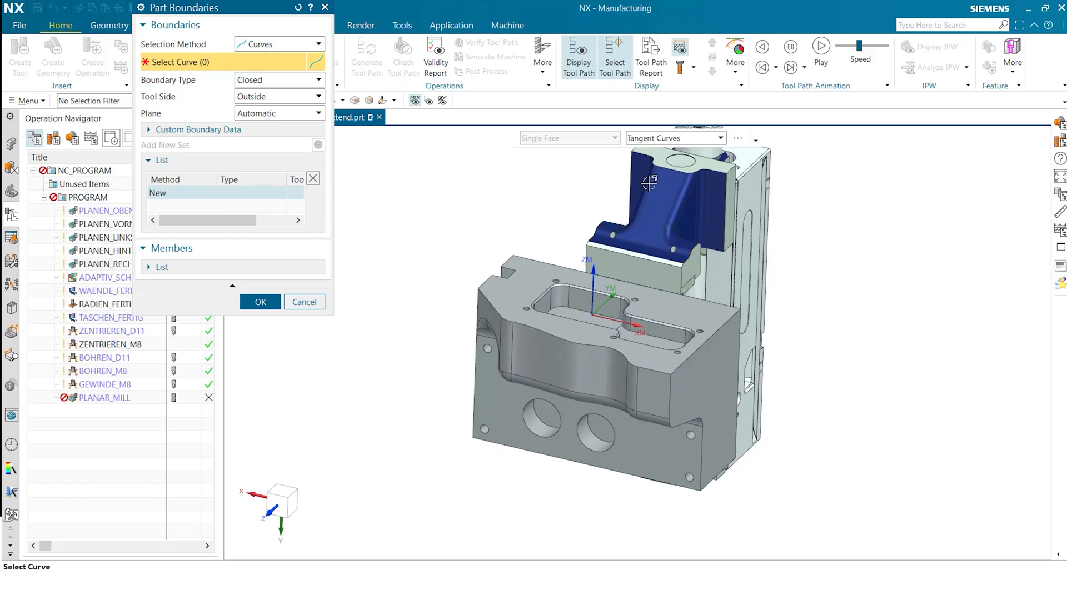
left_click(633, 373)
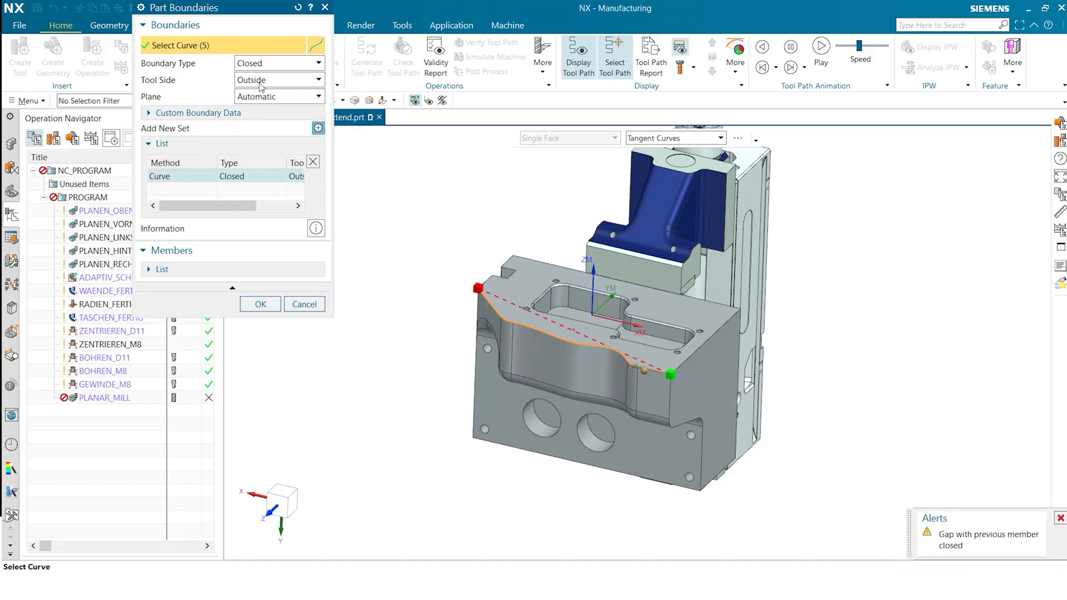
left_click(313, 80)
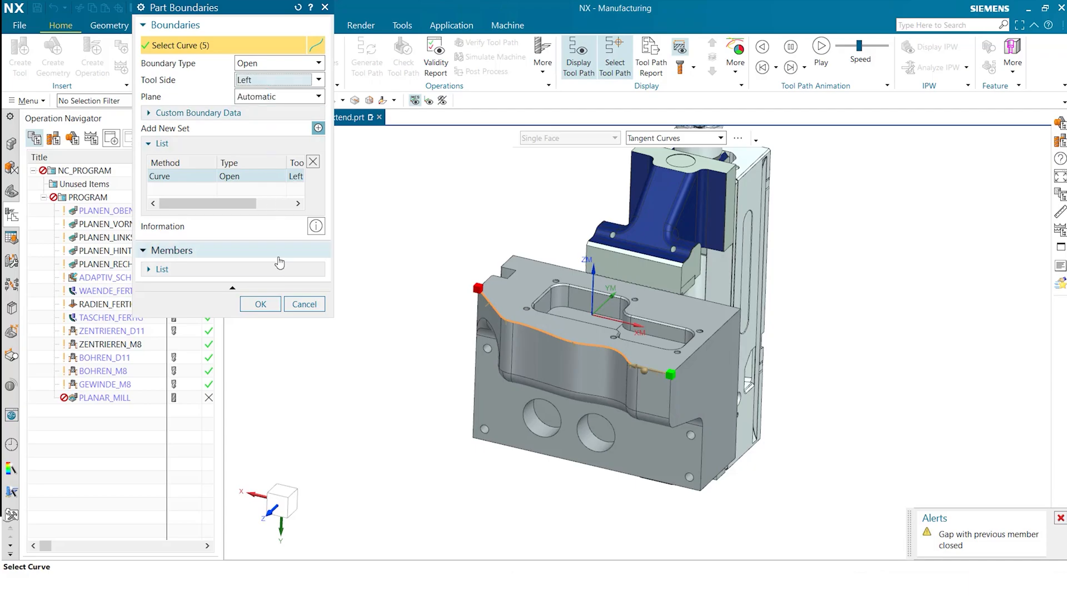
left_click(260, 304)
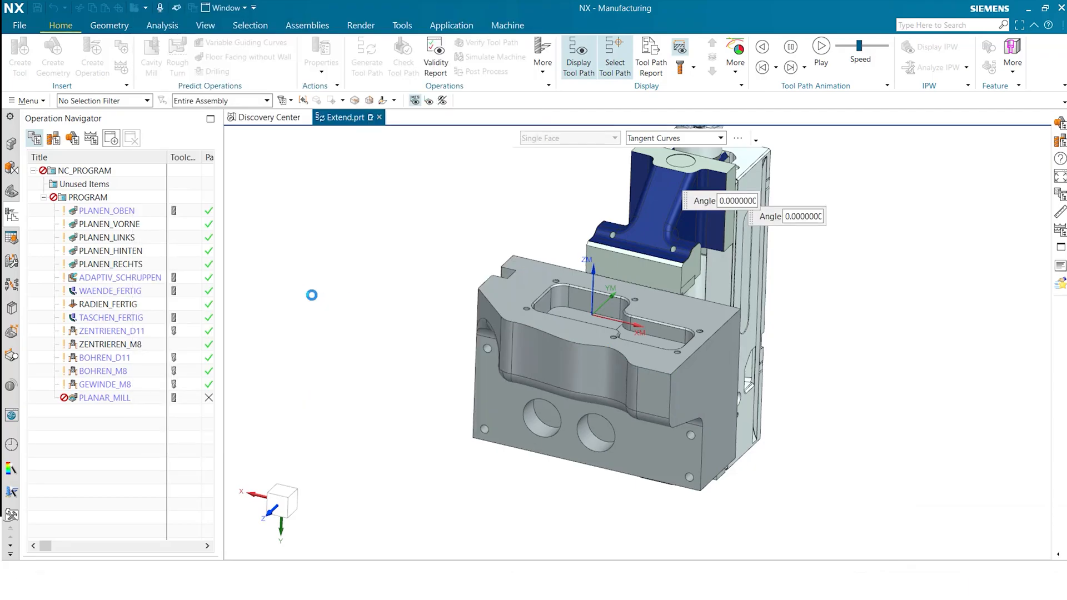
Set the floor plane 30 mm below the part's top face
double_click(104, 396)
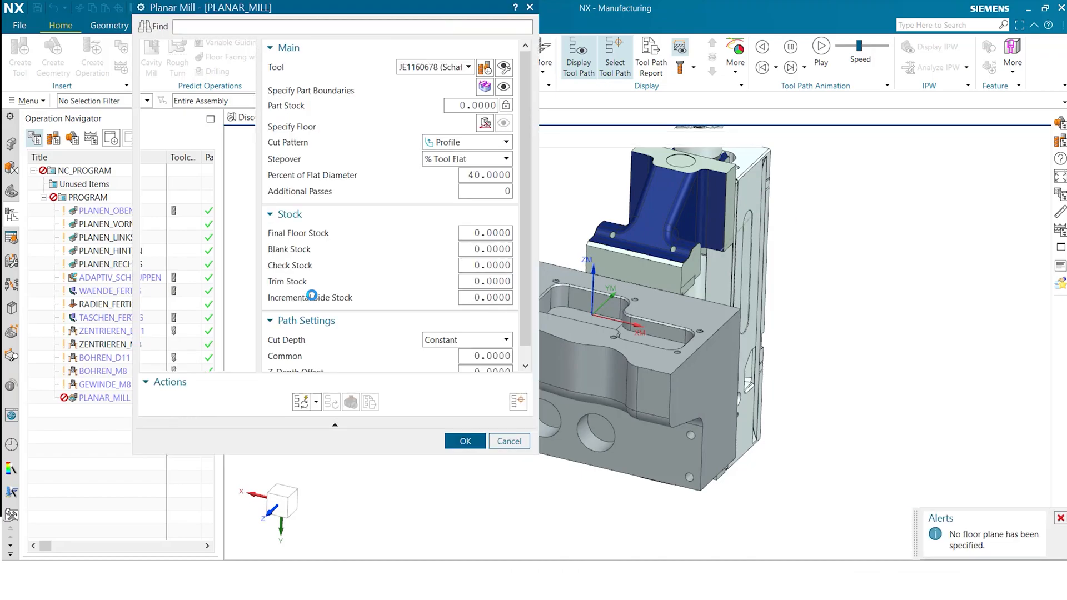
left_click(510, 440)
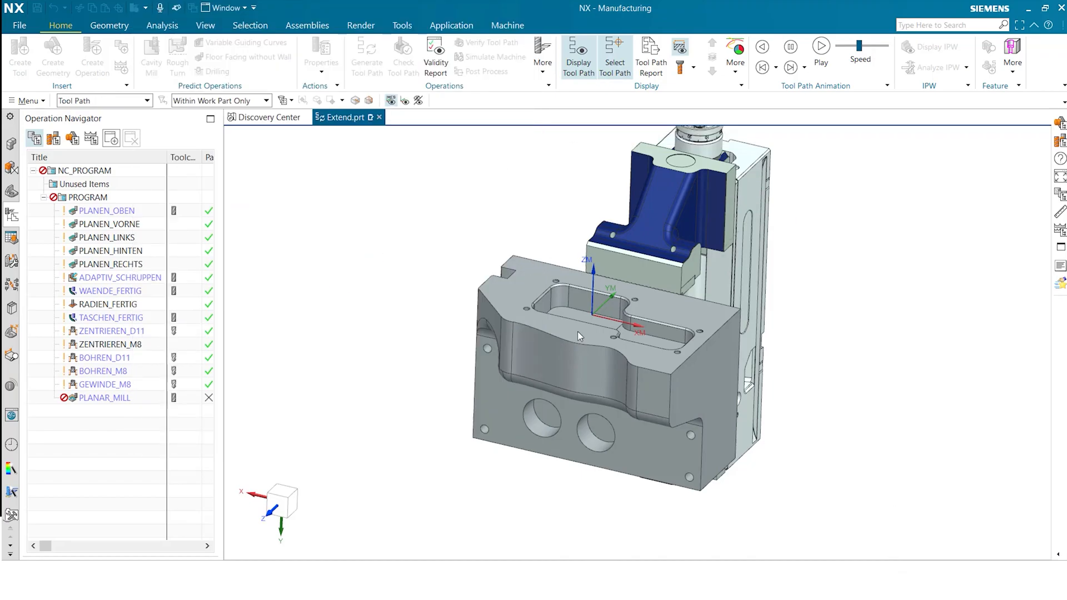
left_click(579, 336)
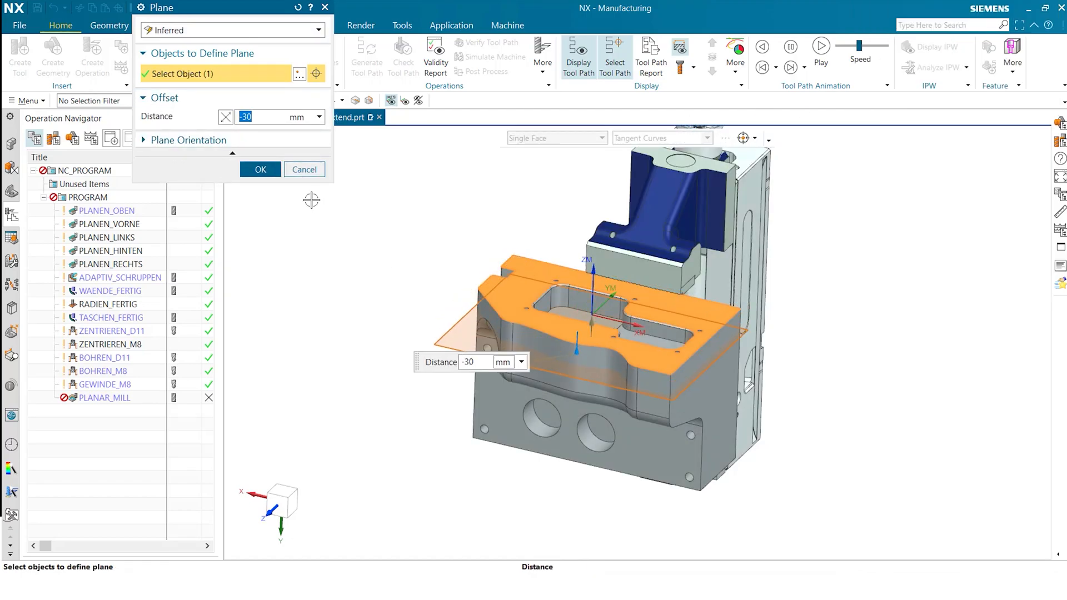
left_click(261, 169)
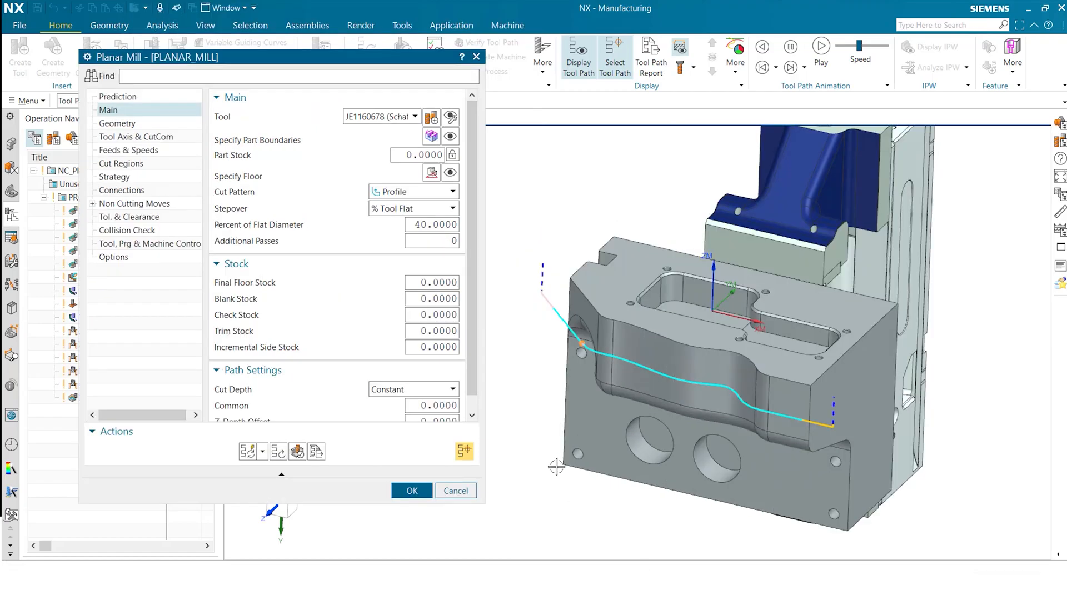
mouse_move(741, 373)
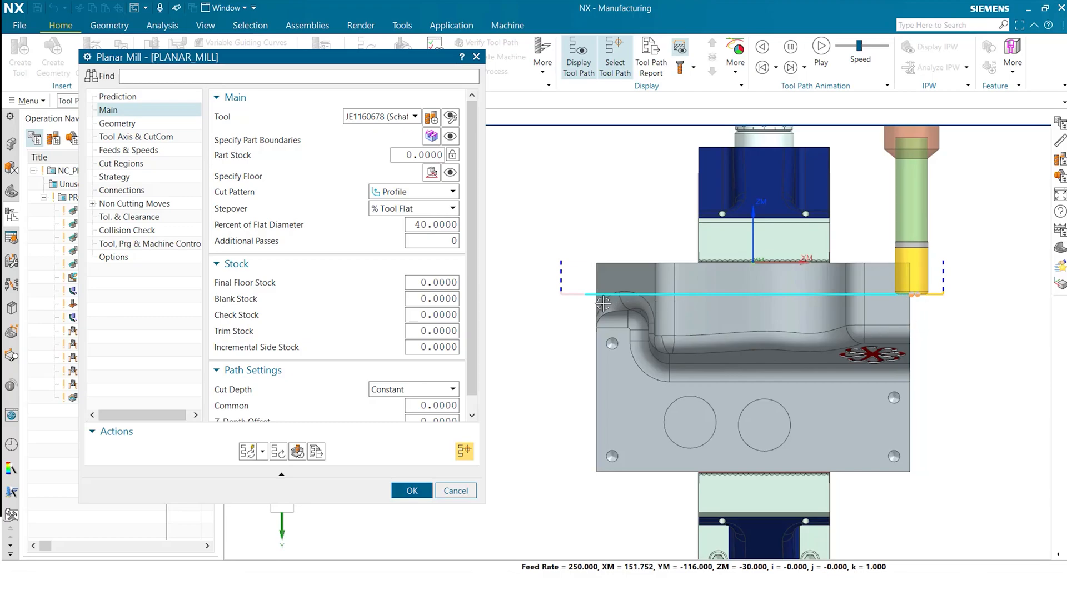
Orbit the model to an angled view to check the generated profile toolpath
left_click_drag(748, 307, 783, 272)
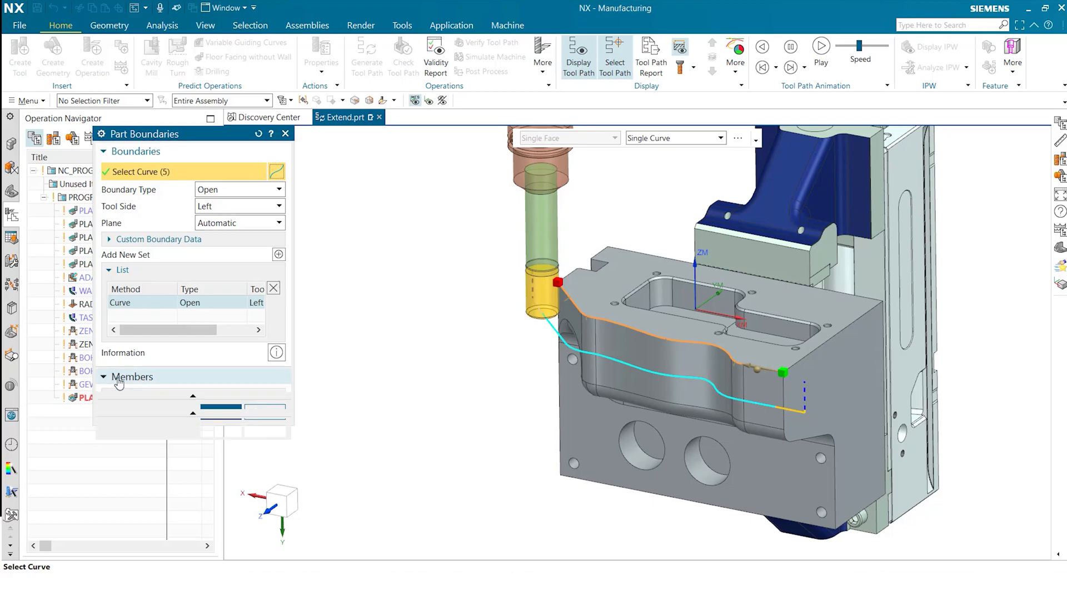
Expand the open boundary's member list to review its five curves
left_click(131, 377)
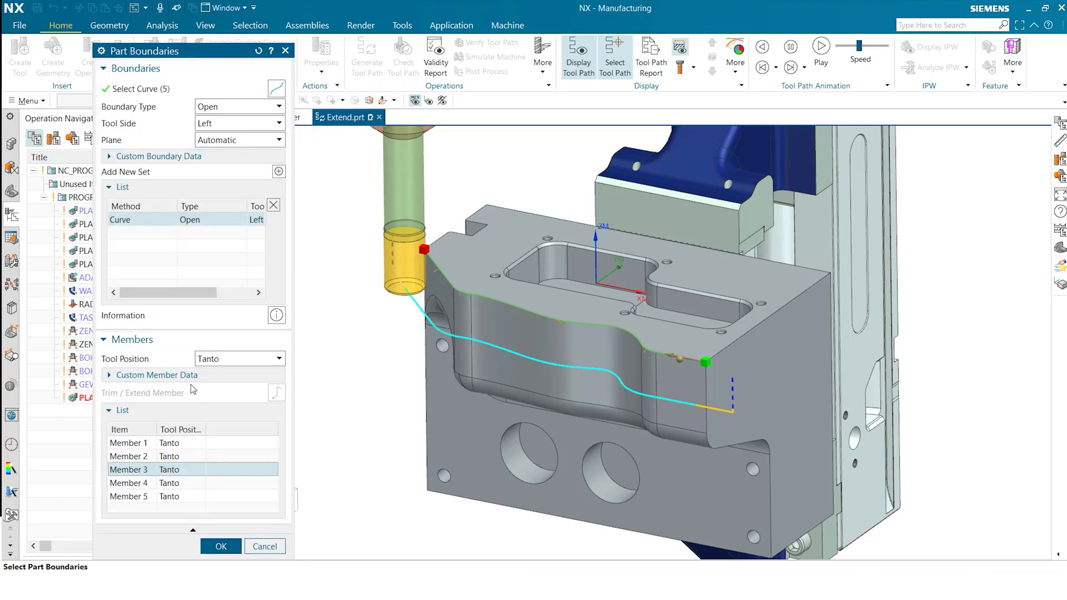
mouse_move(706, 364)
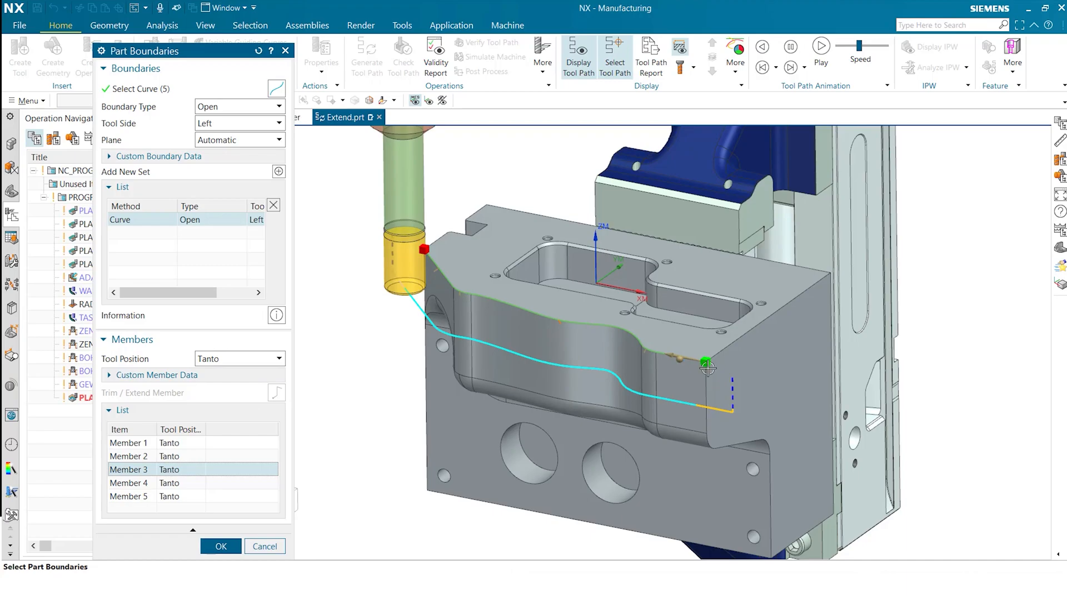
mouse_move(318, 496)
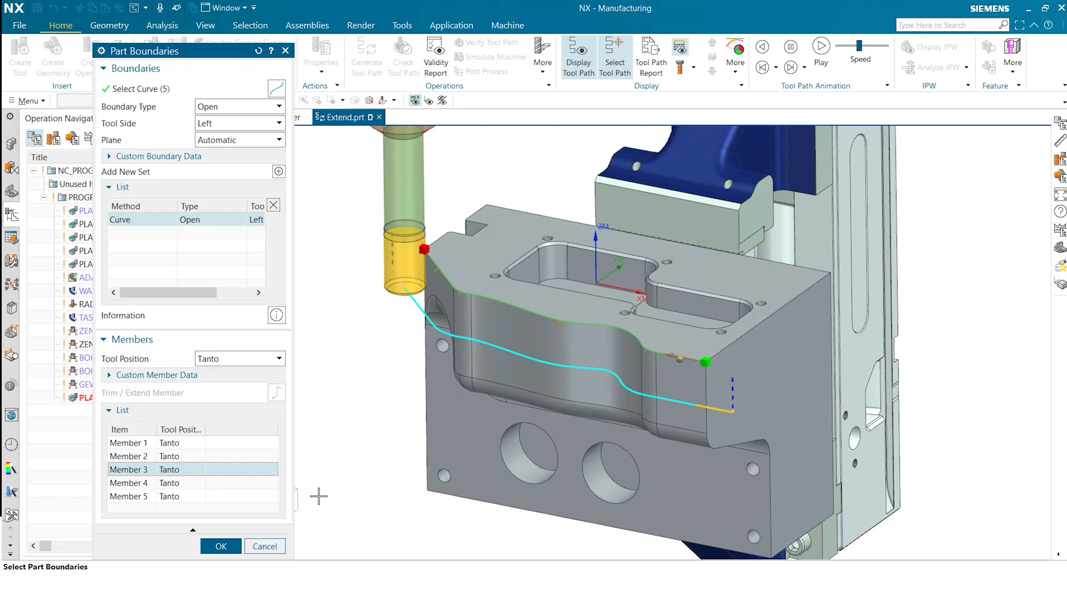
mouse_move(696, 406)
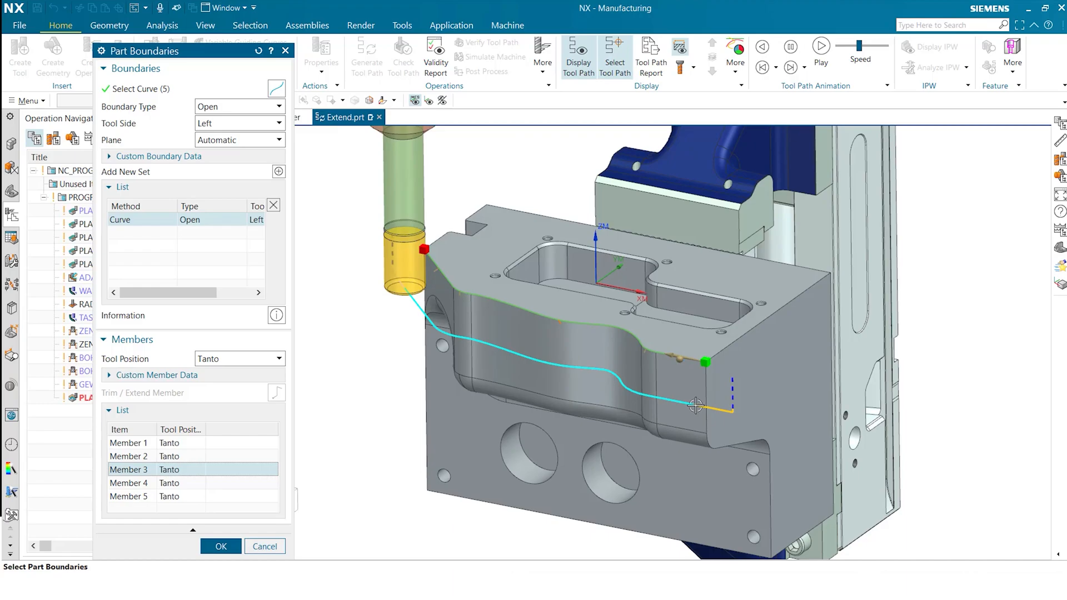
mouse_move(369, 344)
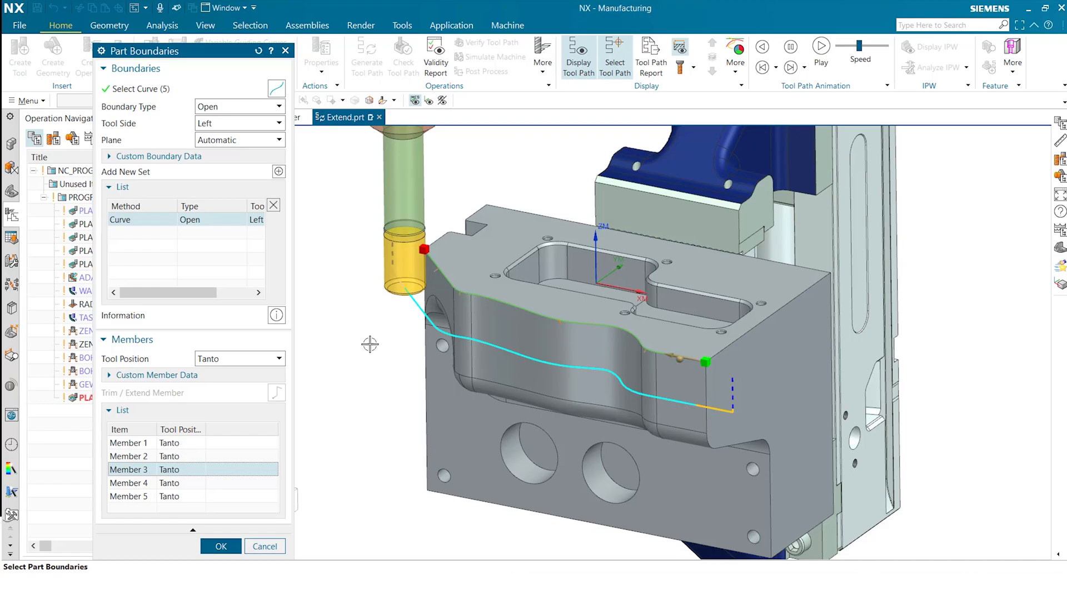
mouse_move(431, 273)
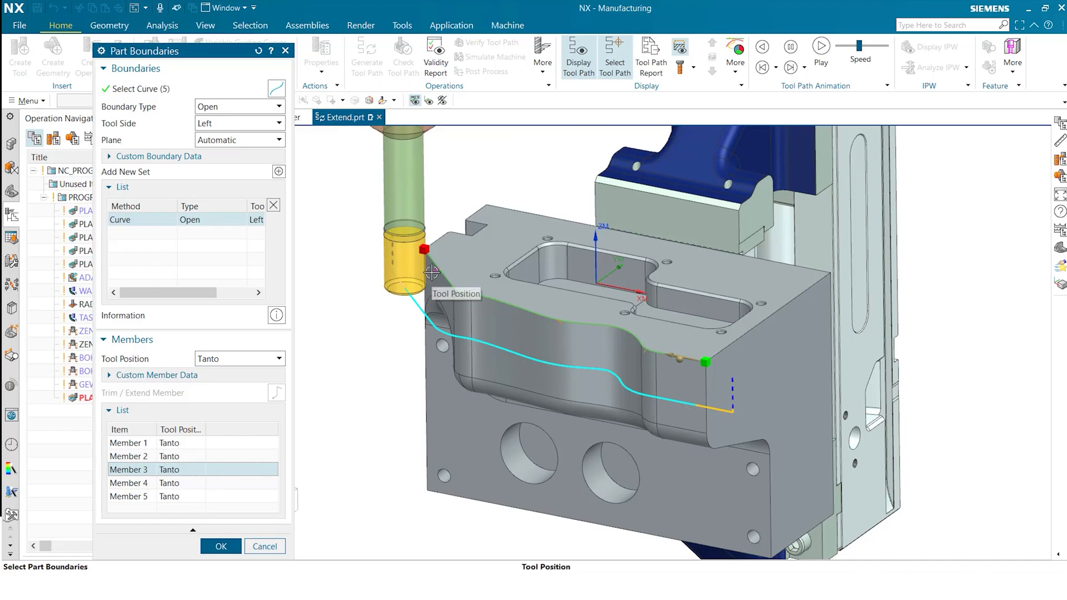
mouse_move(235, 412)
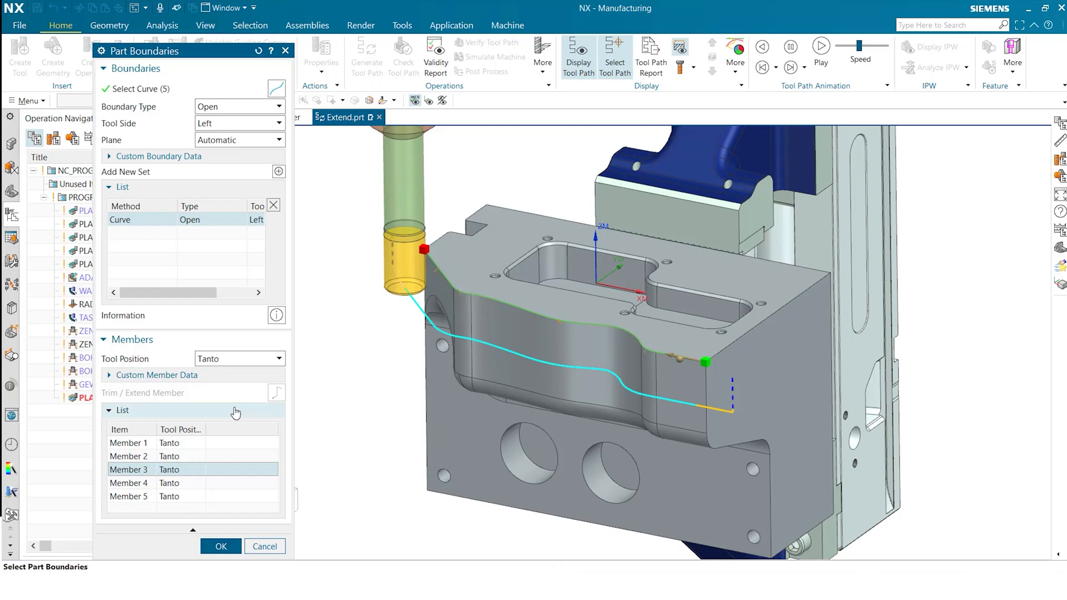
Extend Member 1 at its start point by a distance of 50
left_click(172, 443)
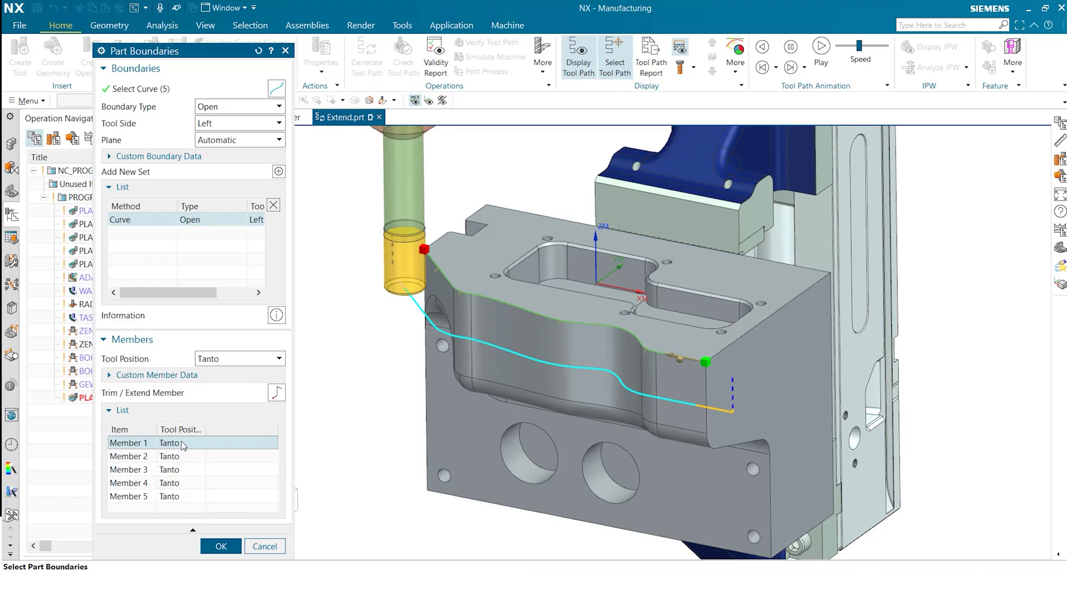
mouse_move(291, 395)
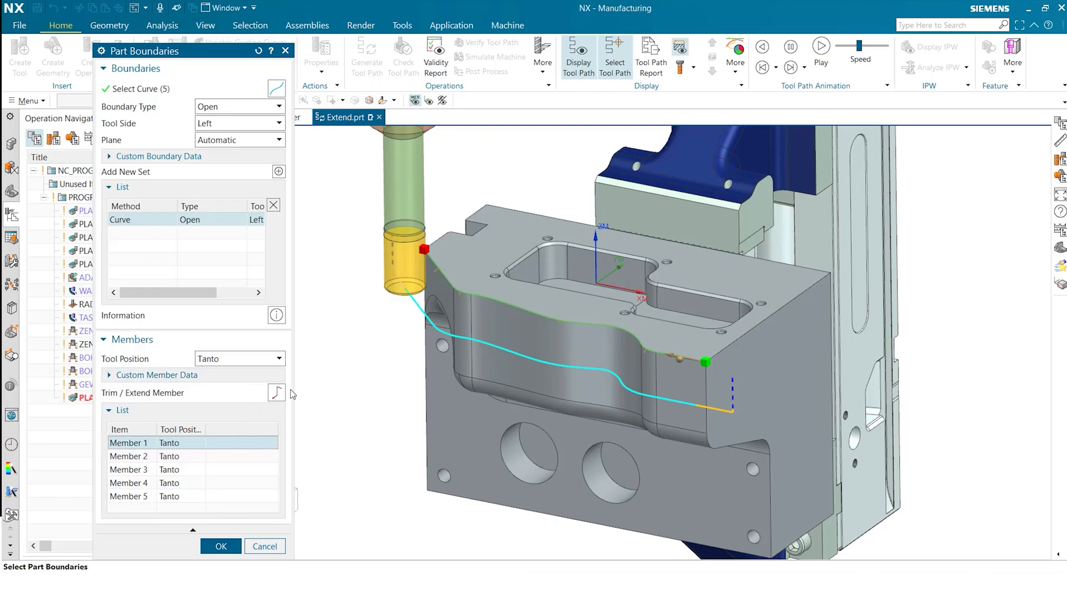
left_click(276, 393)
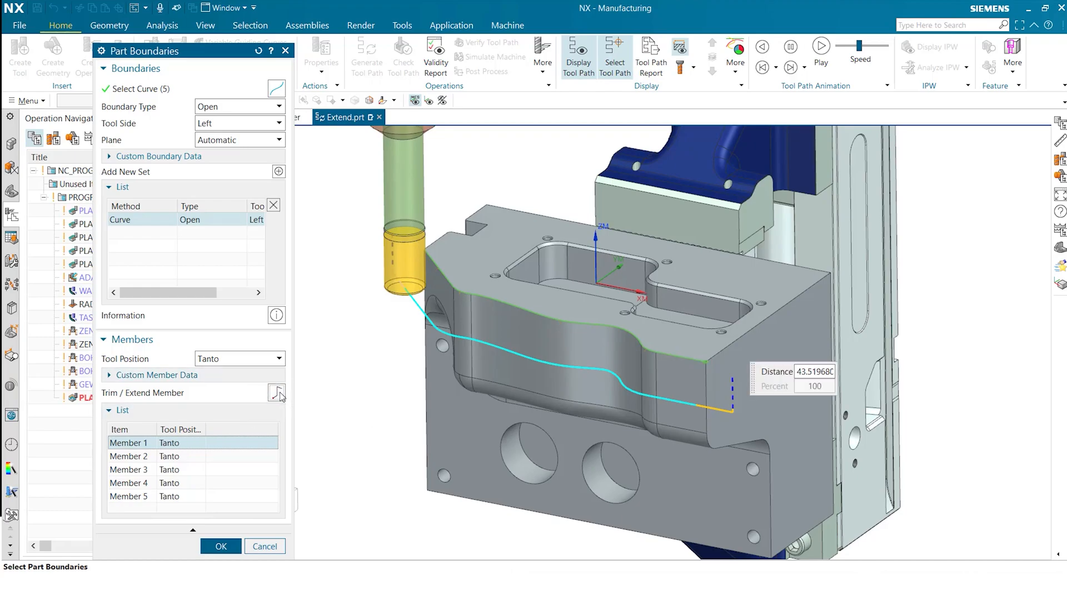
left_click(275, 393)
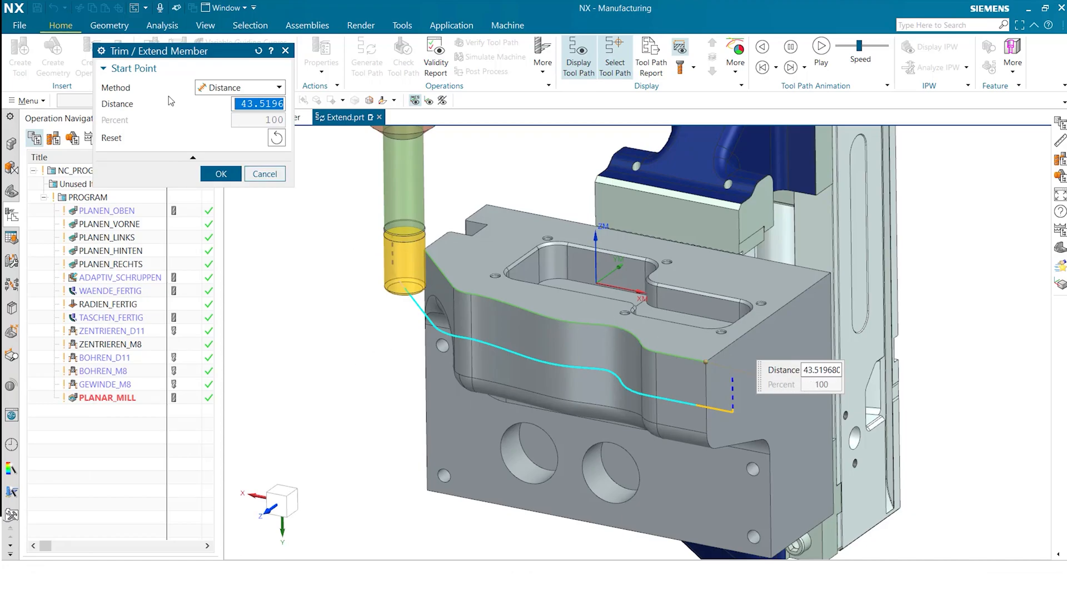
mouse_move(188, 135)
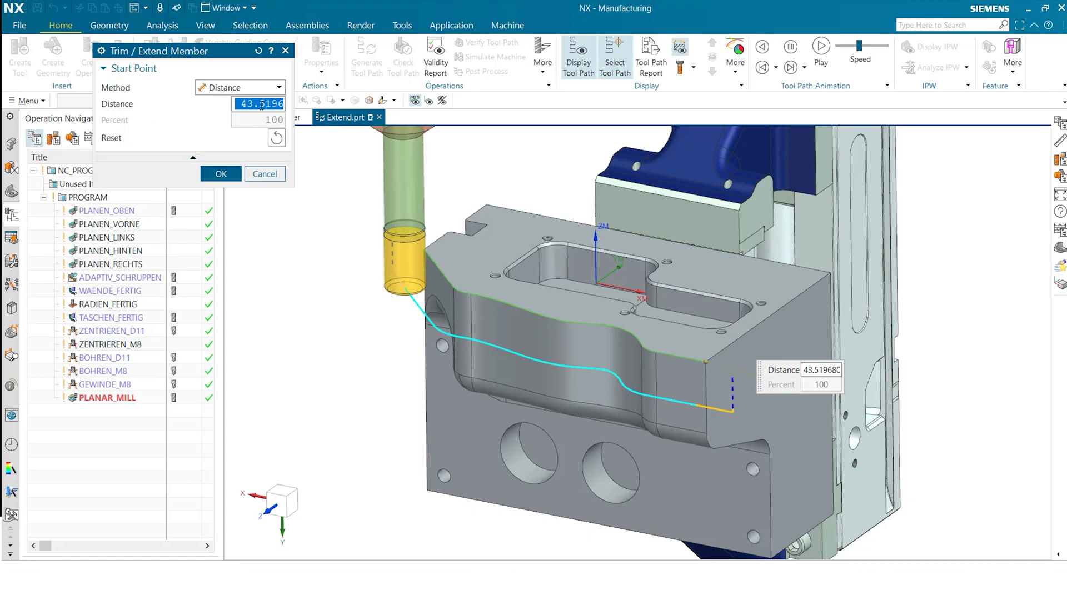
type("50")
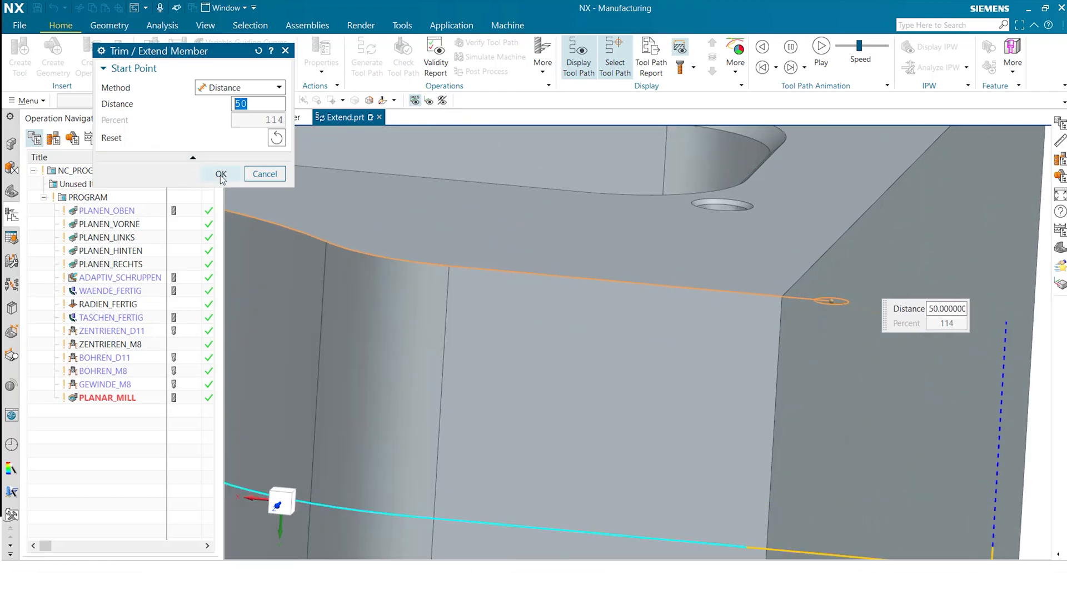
left_click(221, 174)
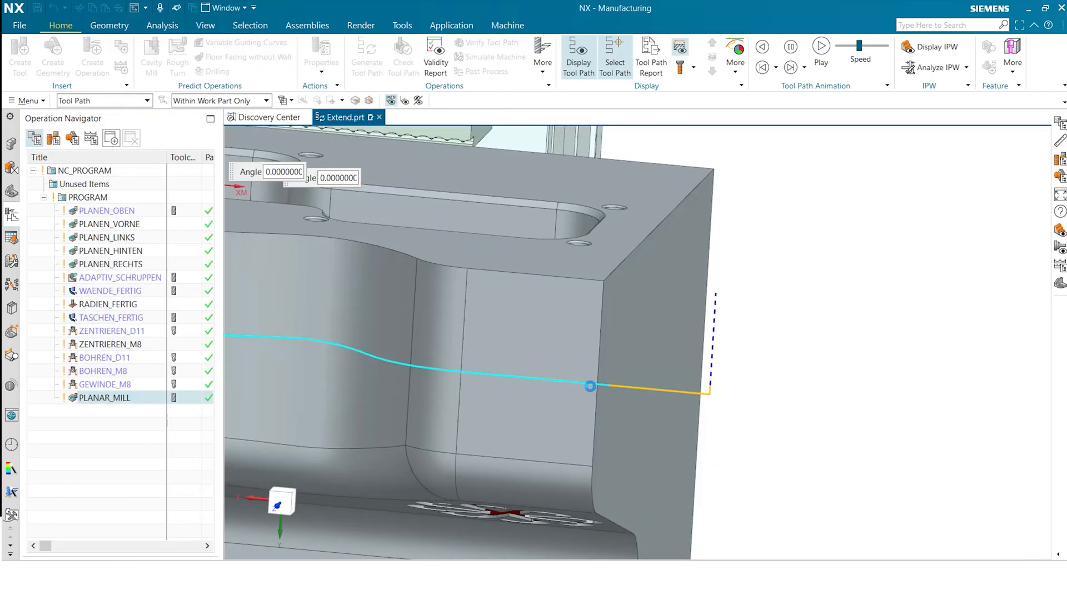
Reopen the part boundary settings to reach Member 5
double_click(100, 397)
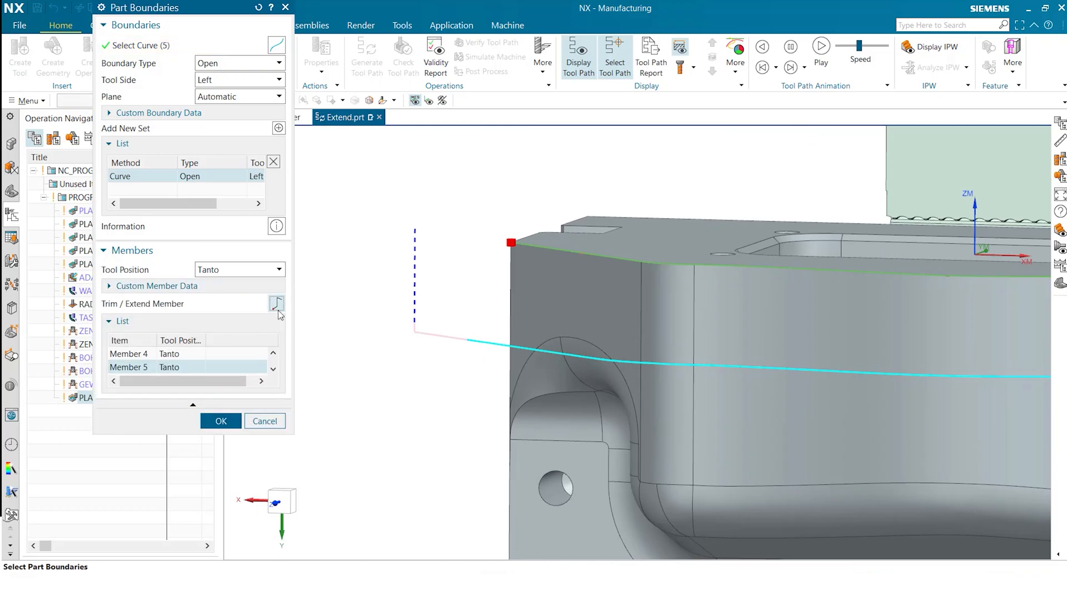
Set Member 5's end point distance to 70, adjusting the handle along the edge
left_click(276, 303)
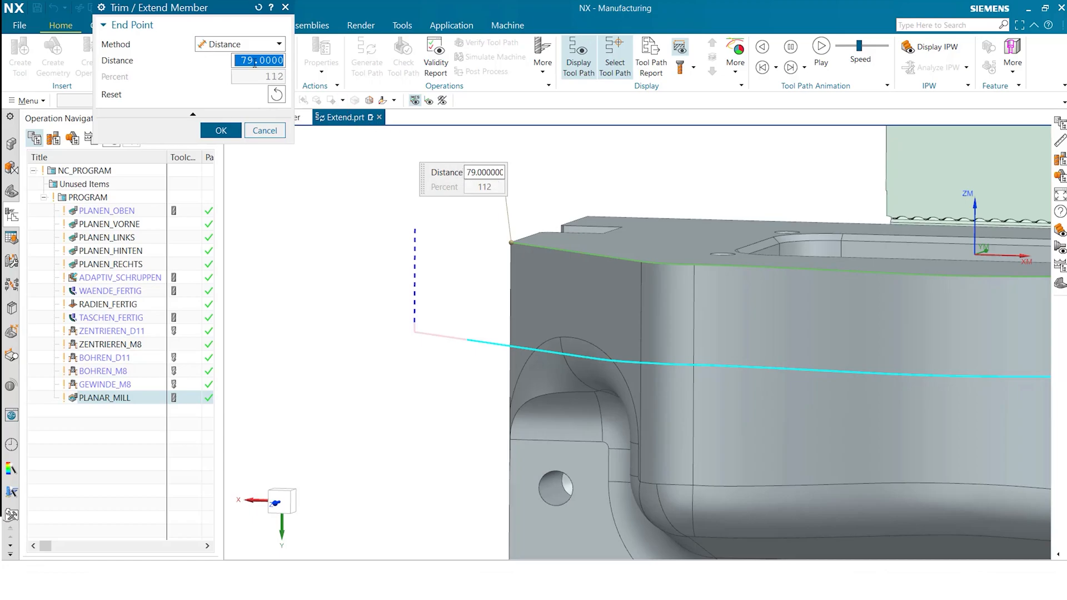
type("70")
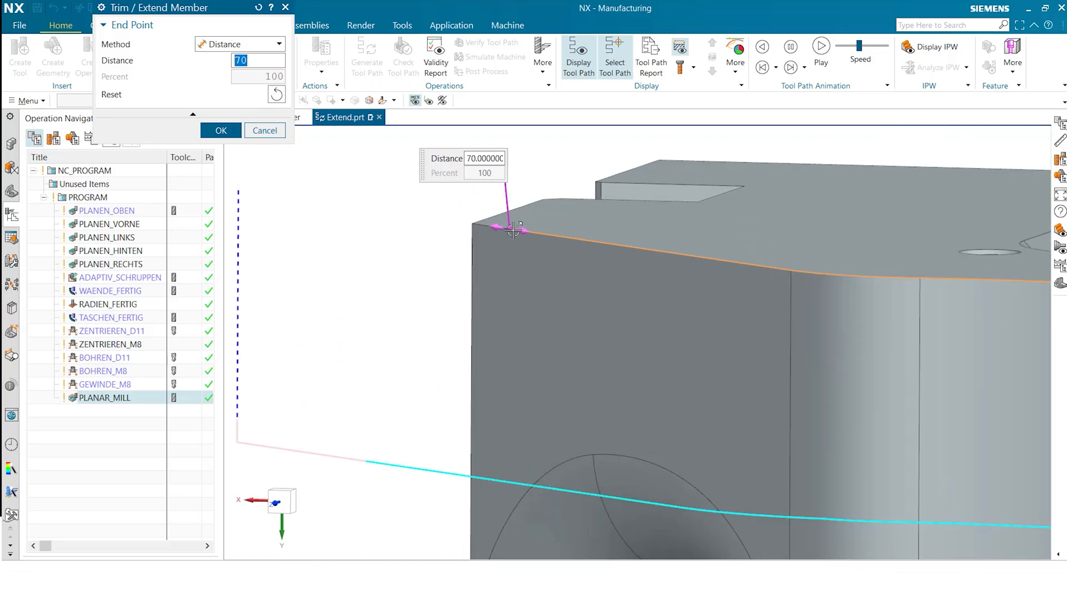
left_click_drag(513, 230, 598, 244)
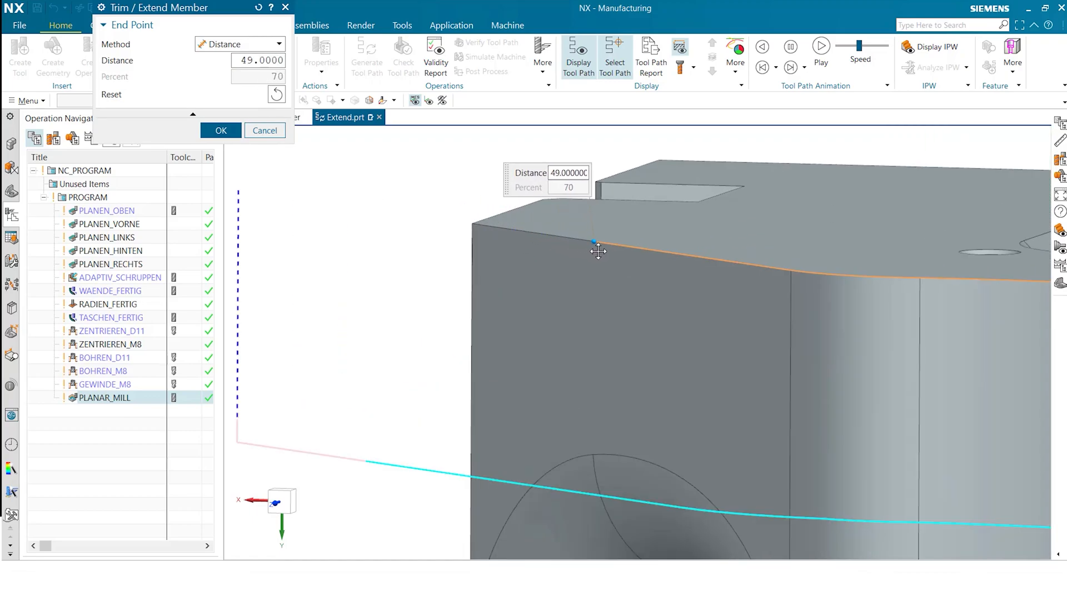
left_click_drag(596, 243, 507, 231)
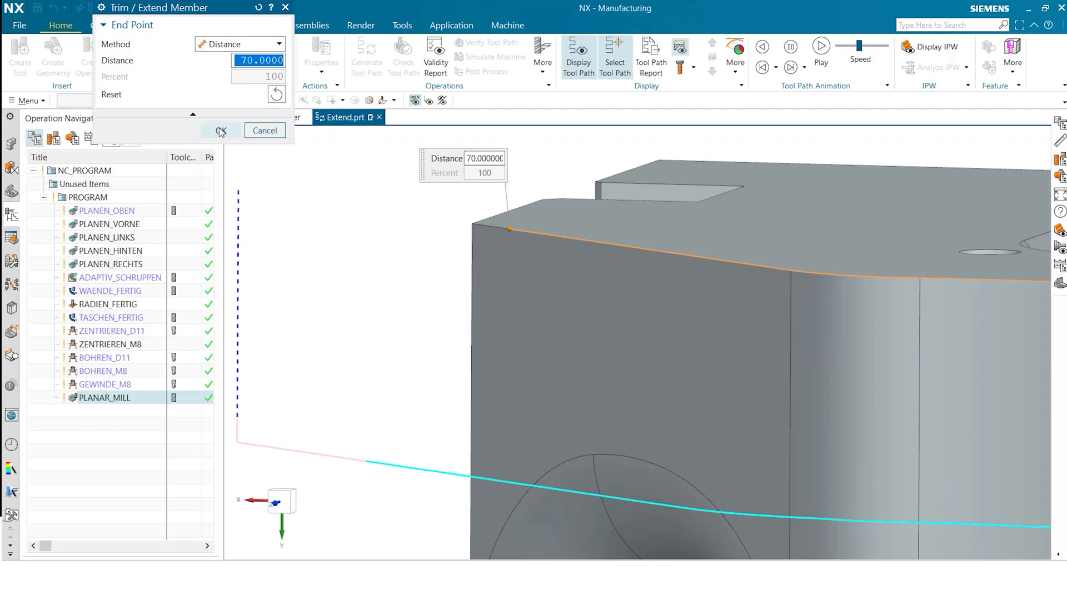
Accept Member 5's 70 mm end extension and confirm the edited part boundaries
left_click(221, 130)
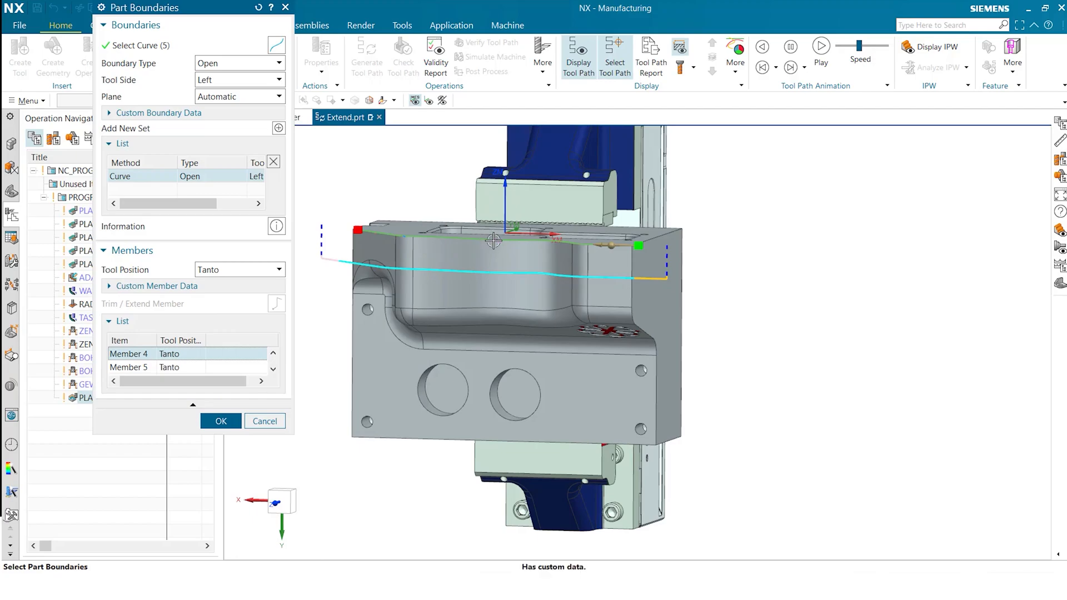
left_click(109, 287)
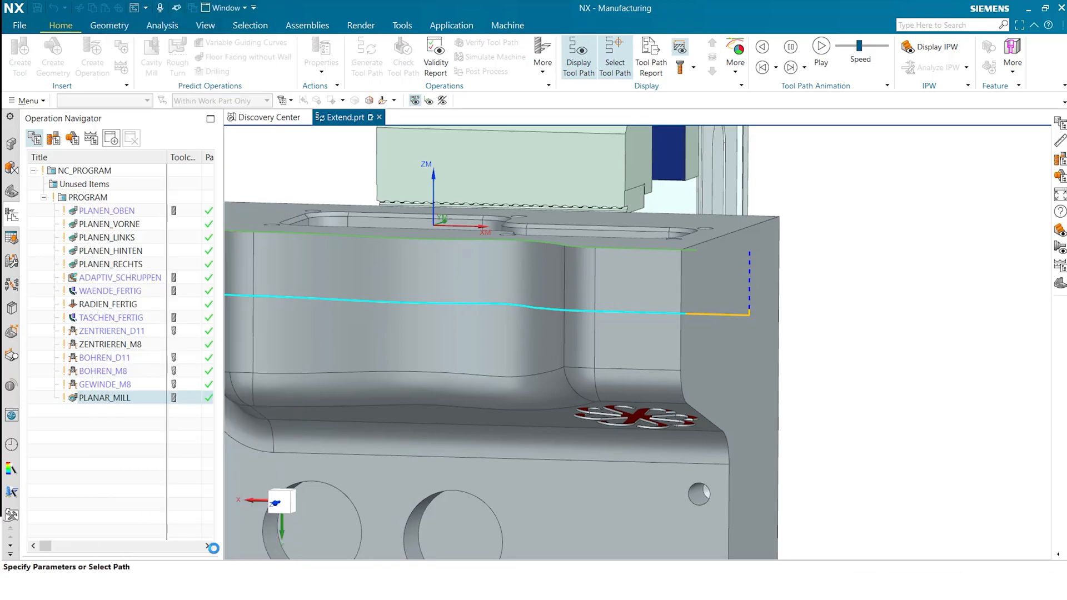
Generate the PLANAR_MILL toolpath along the extended boundary, inspect the path ends, and confirm
double_click(103, 397)
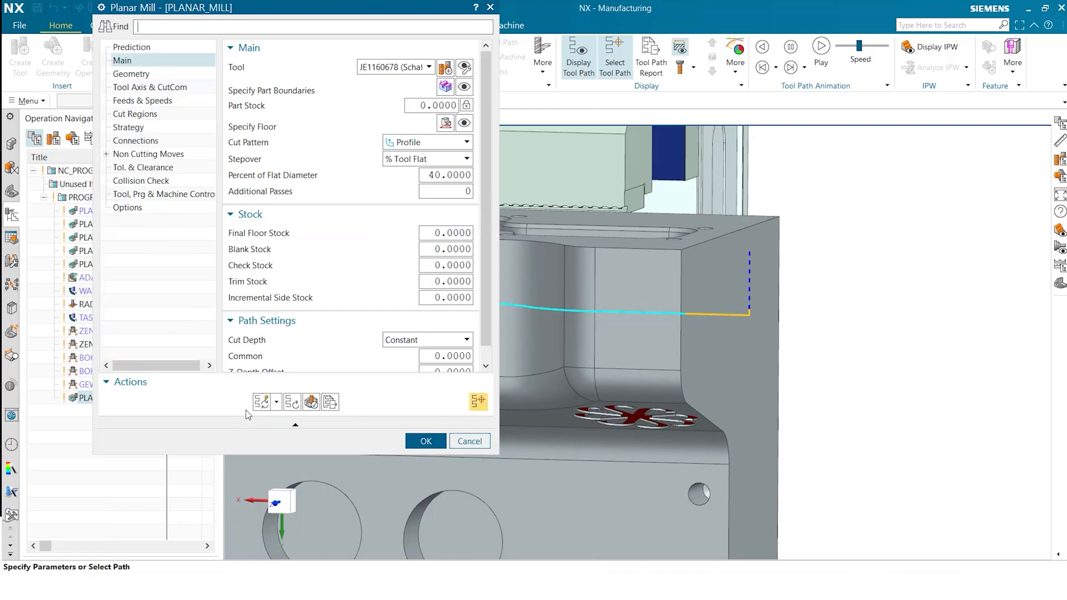
left_click(425, 441)
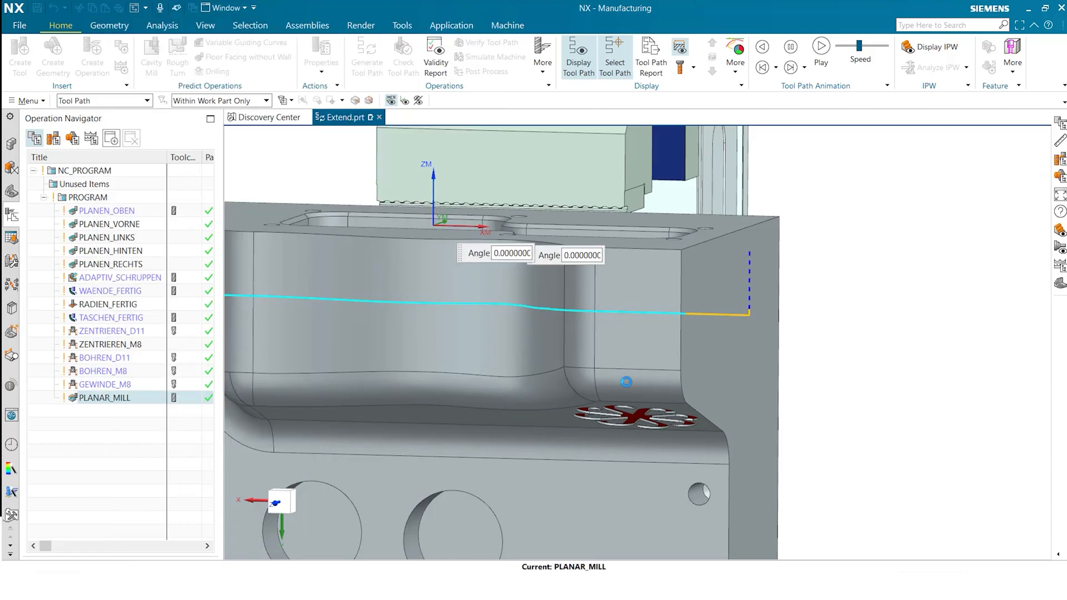
double_click(100, 396)
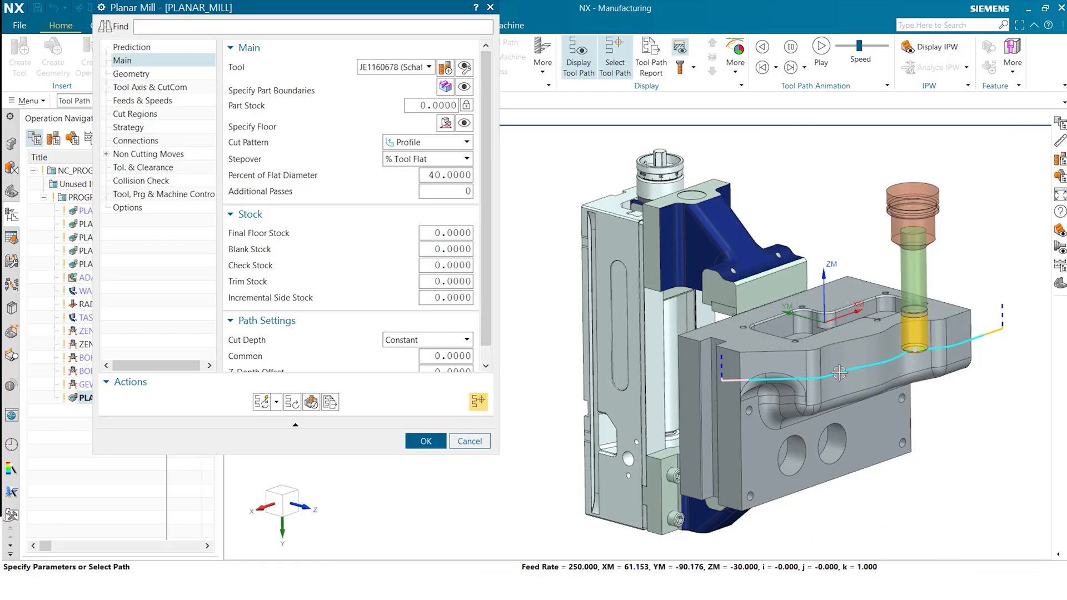
left_click_drag(837, 373, 871, 387)
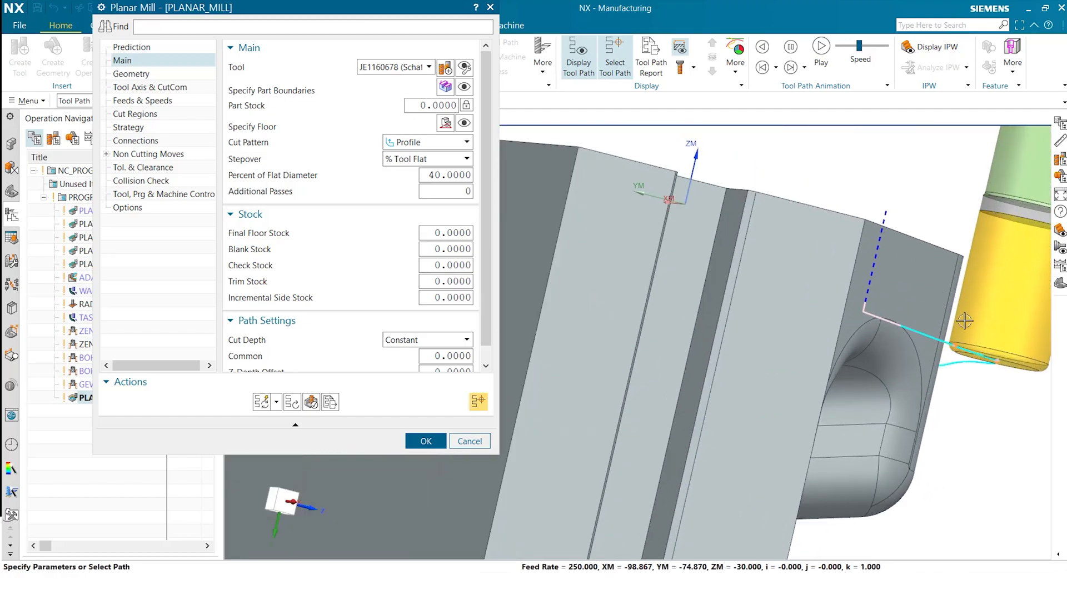
left_click(426, 440)
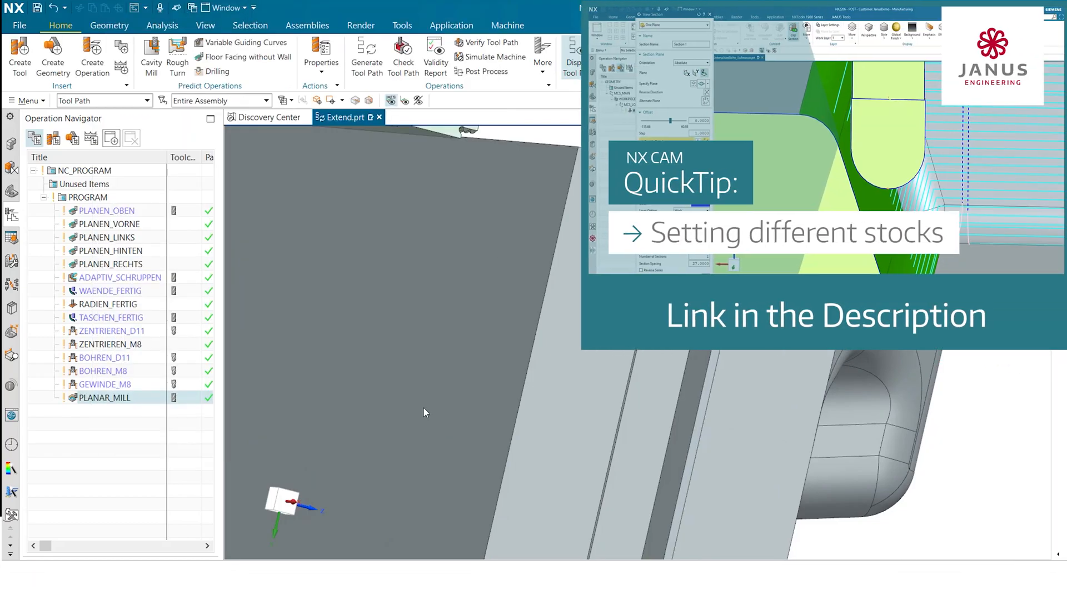
mouse_move(516, 376)
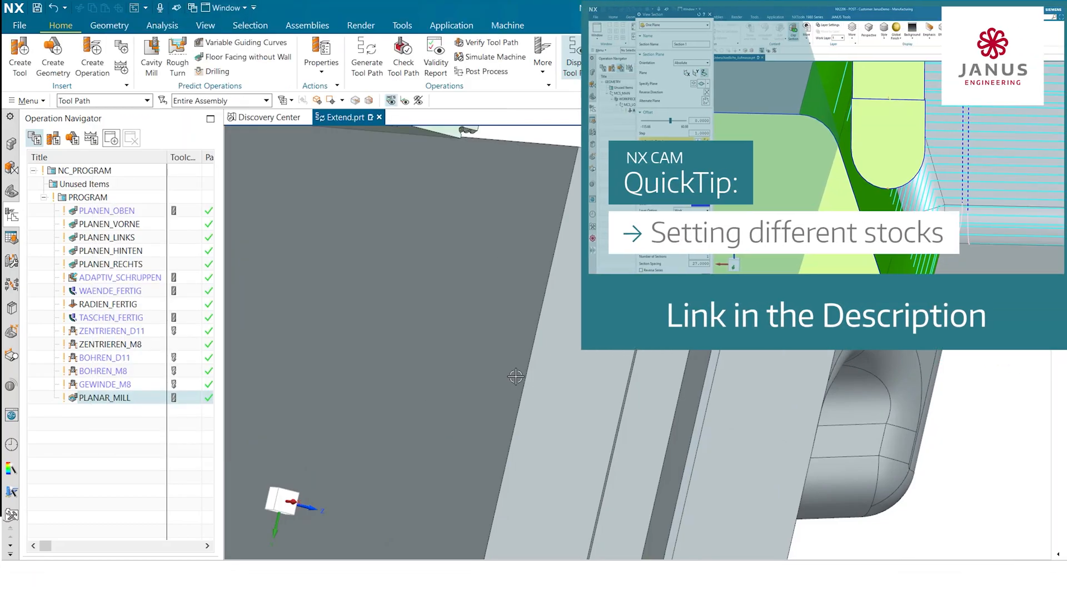